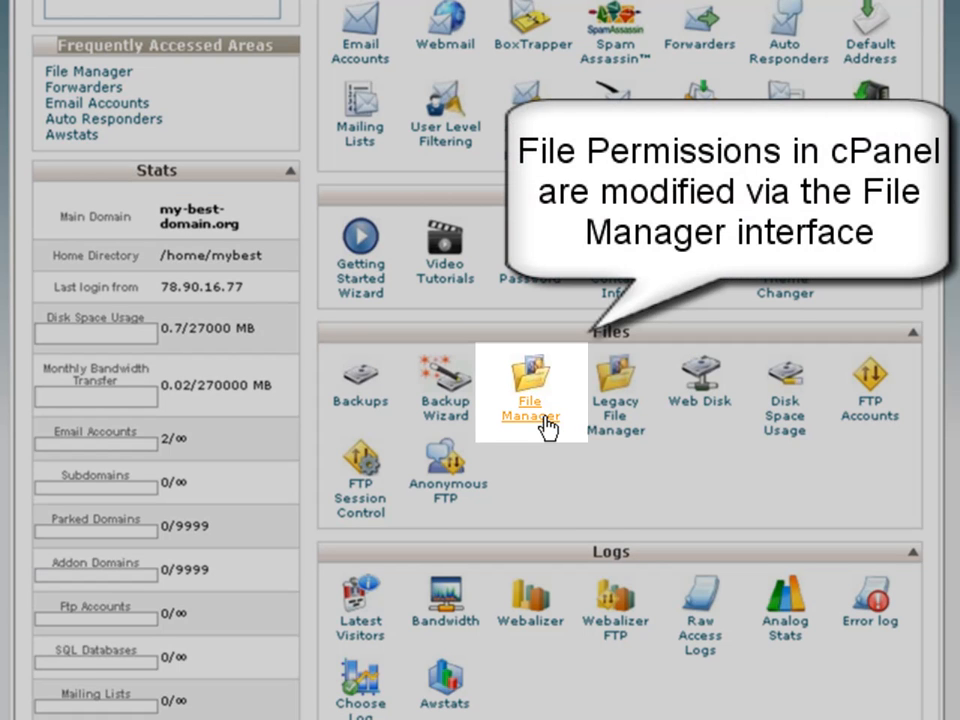
Launch File Manager from the Files section of the cPanel home page.
click(530, 390)
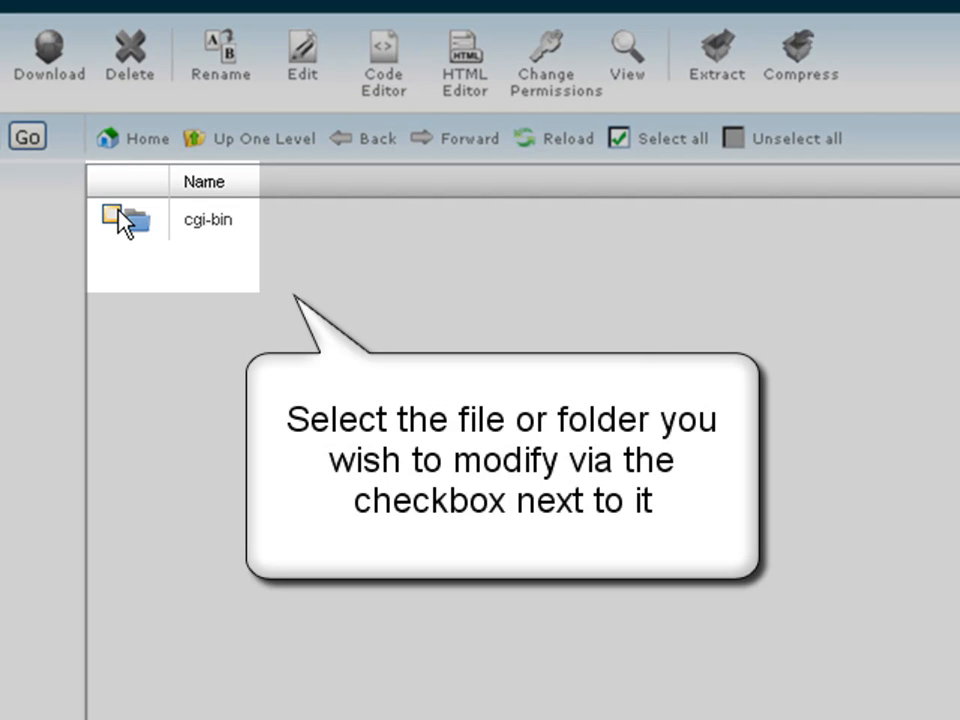
Select the cgi-bin folder in the File Manager listing.
click(112, 216)
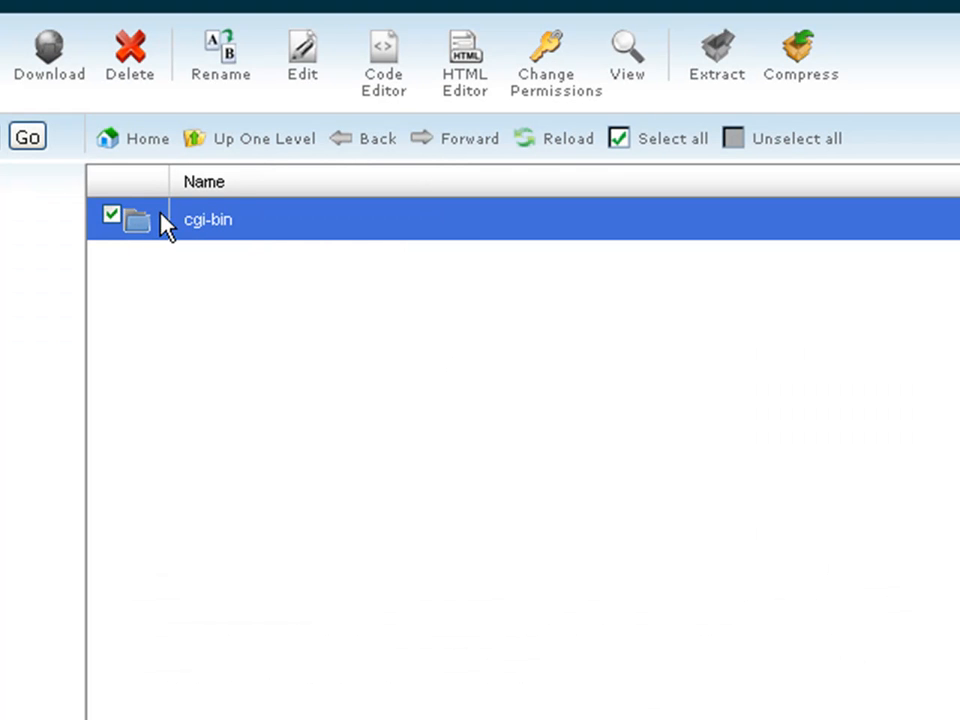
mouse_move(548, 56)
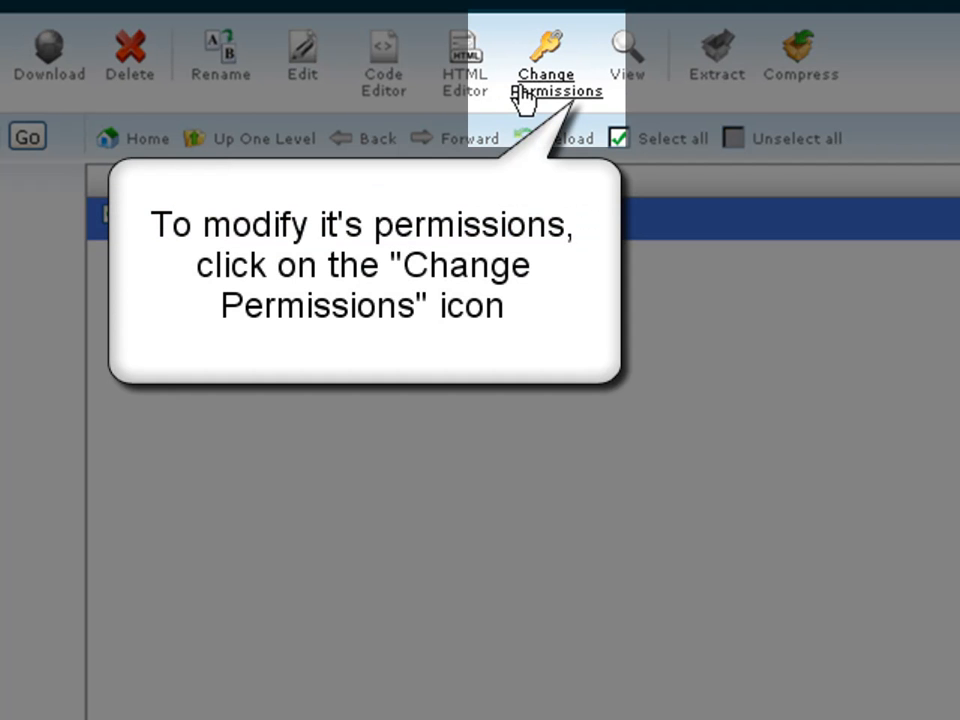
Set cgi-bin permissions to 755: owner execute, group and world execute, group write toggled off again.
click(546, 56)
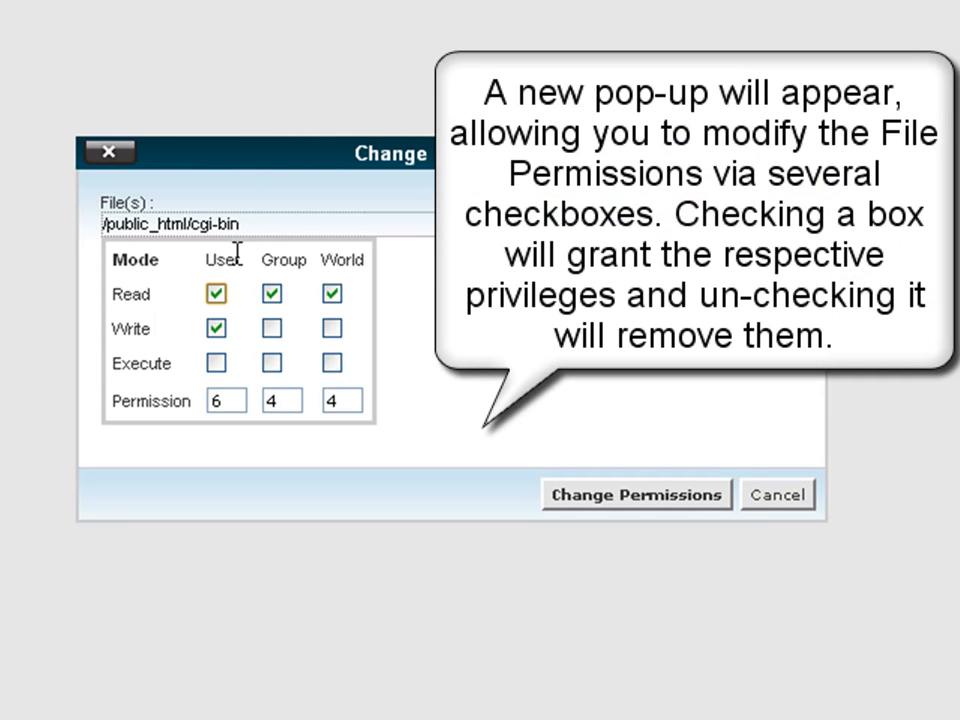
mouse_move(216, 362)
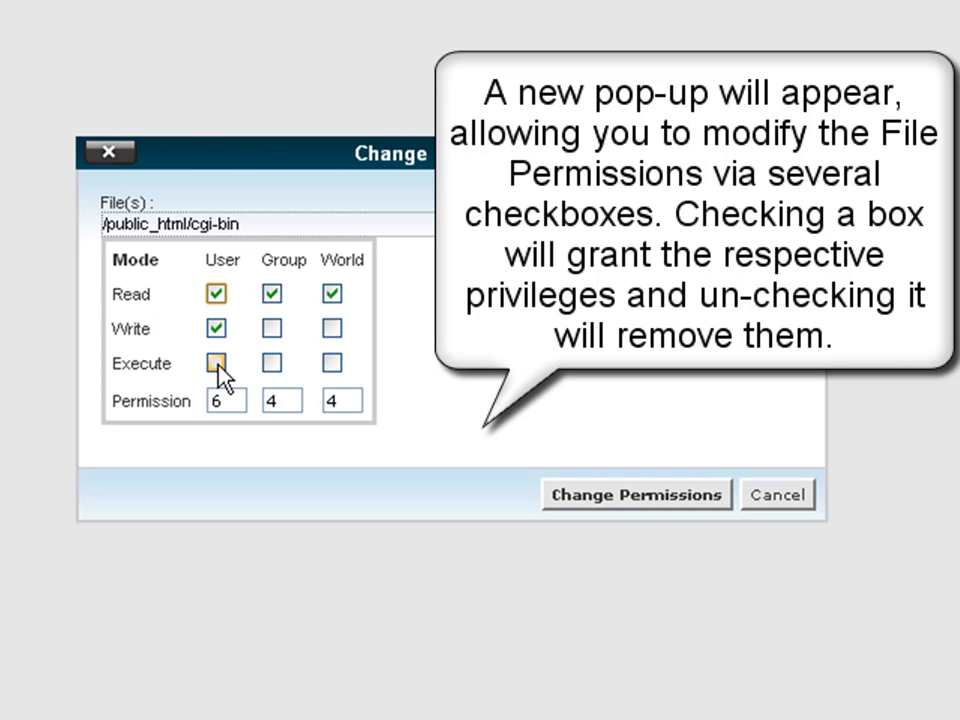
click(216, 362)
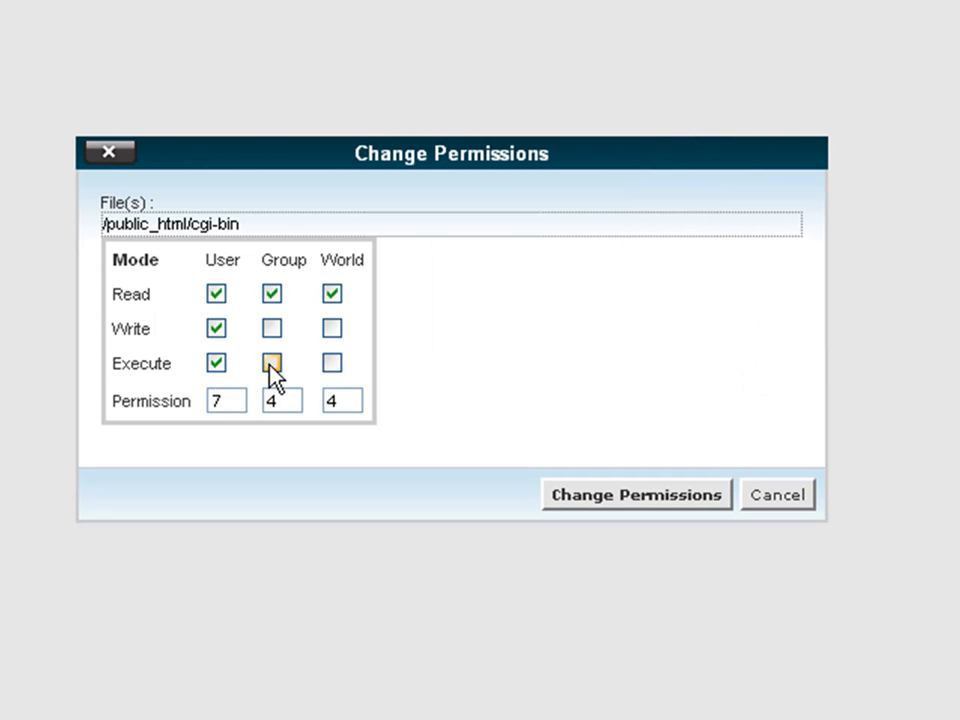
click(272, 362)
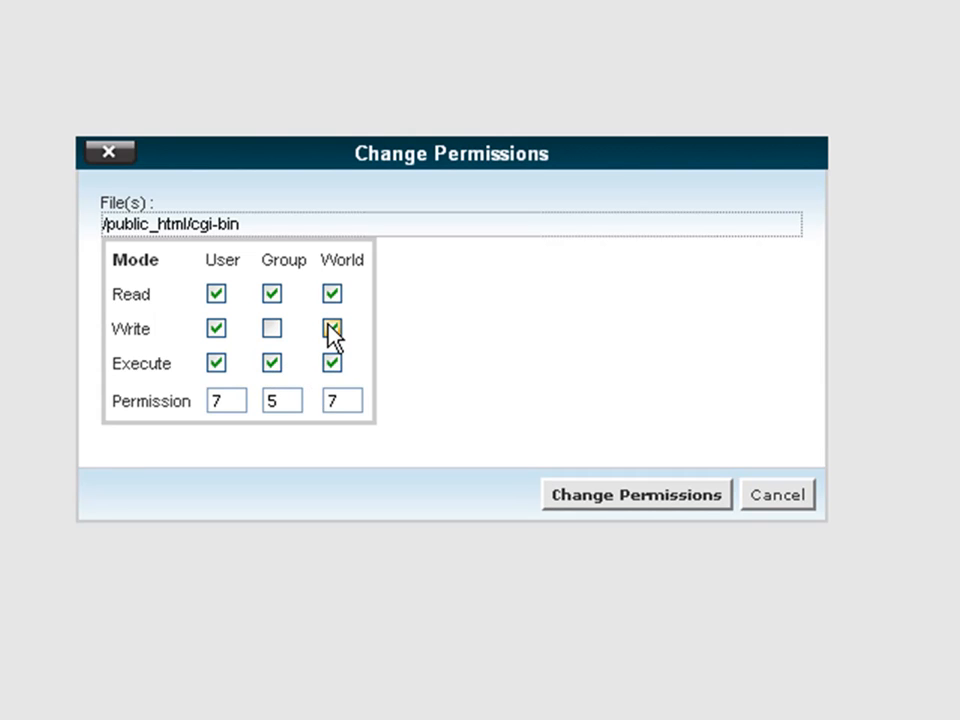
click(272, 328)
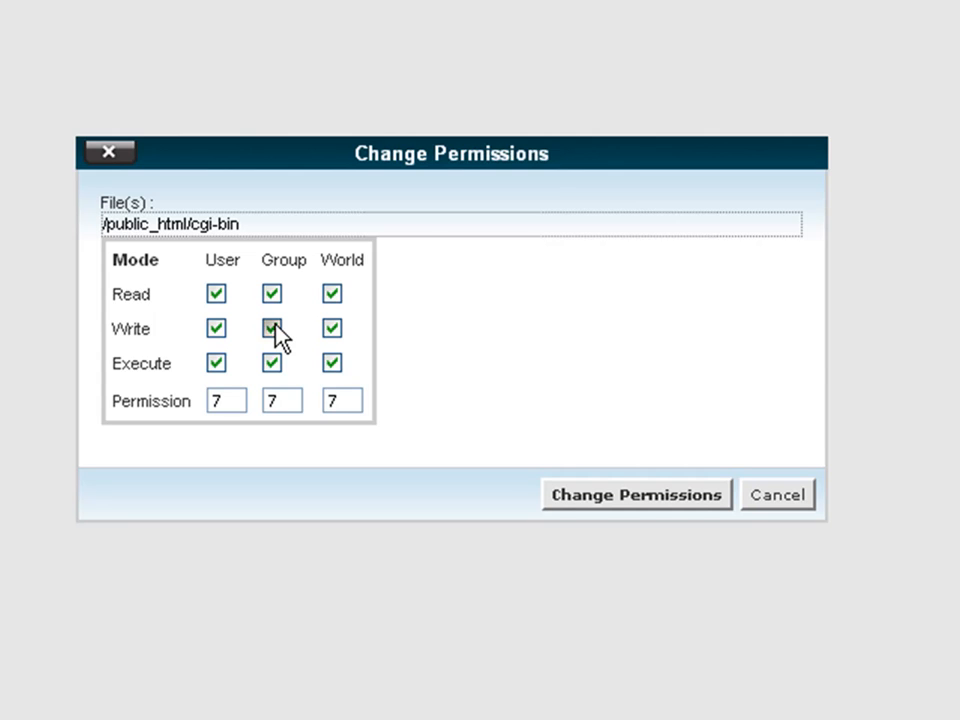
click(272, 328)
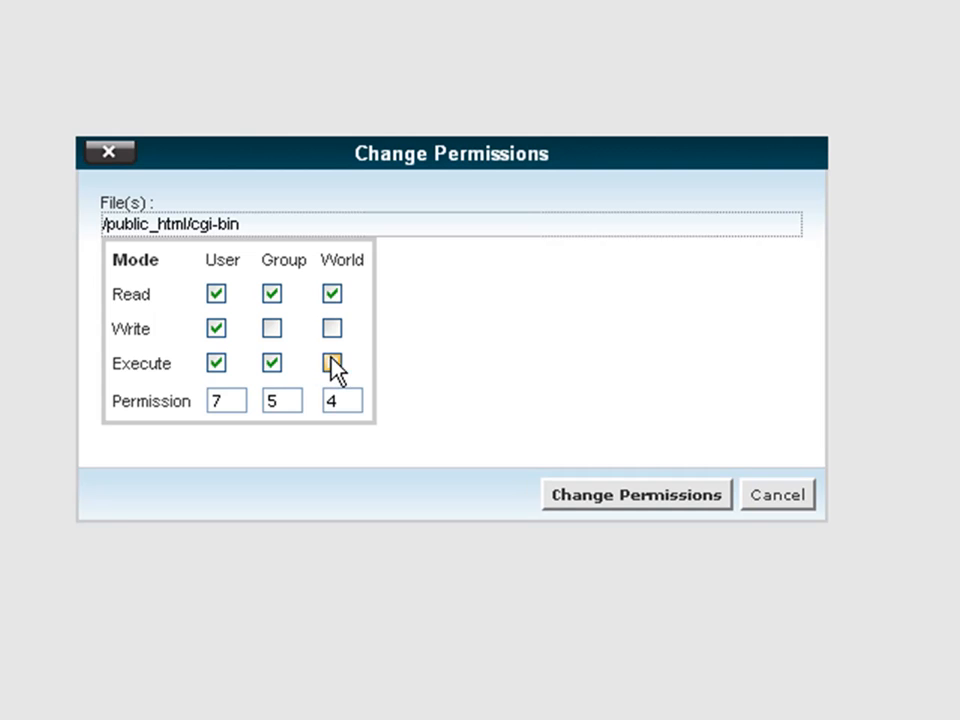
click(332, 362)
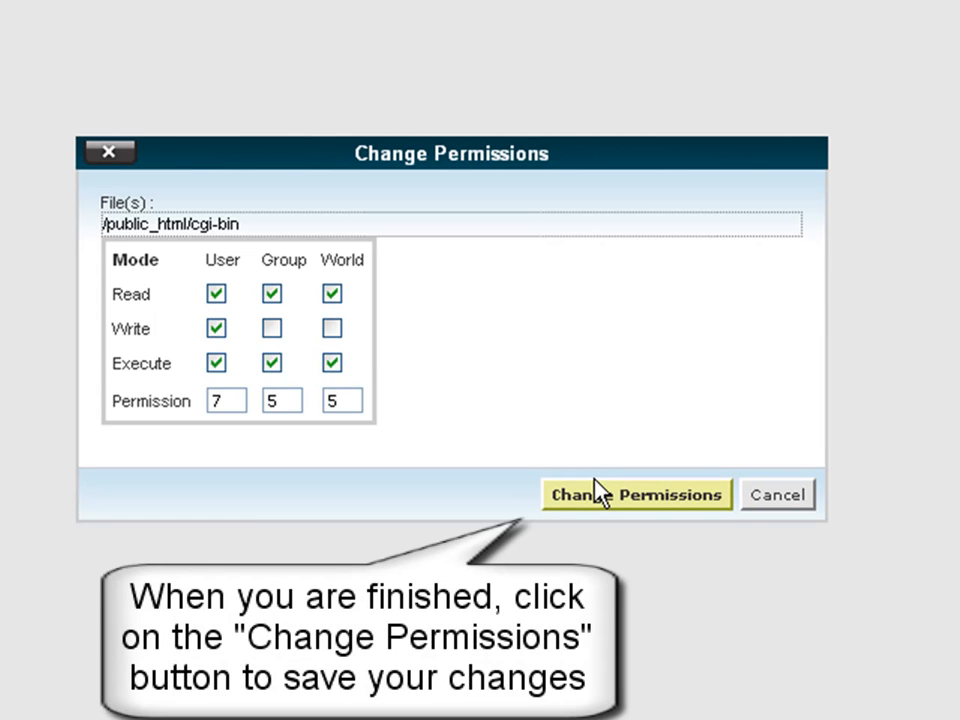
Save the 755 permissions so cgi-bin lists as 0755.
click(636, 494)
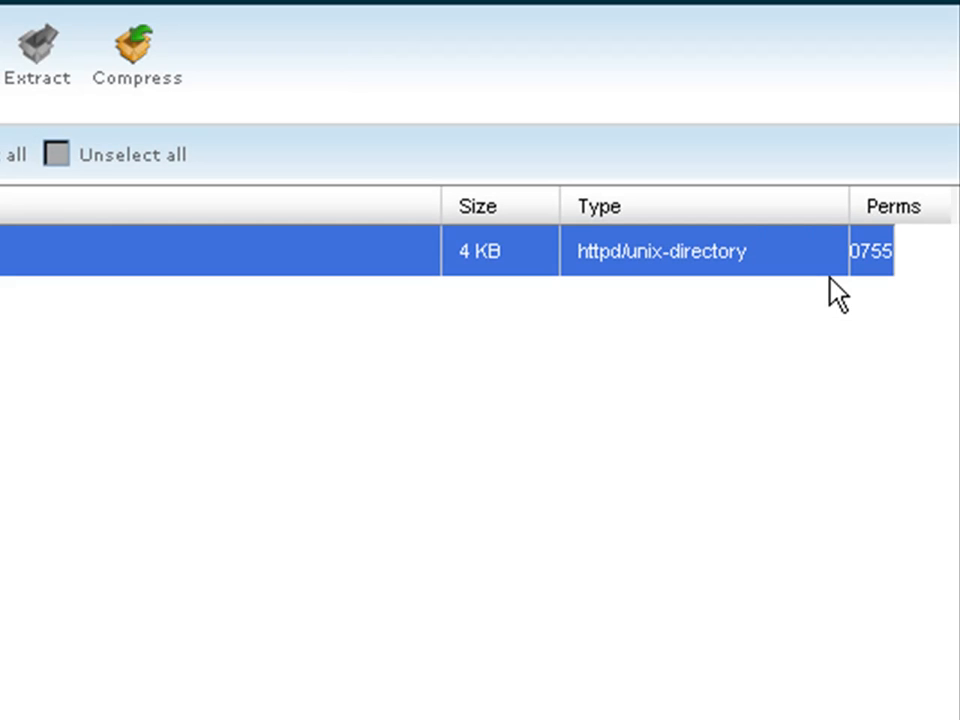
Edit cgi-bin's Perms value inline in the listing, entering 644.
click(876, 252)
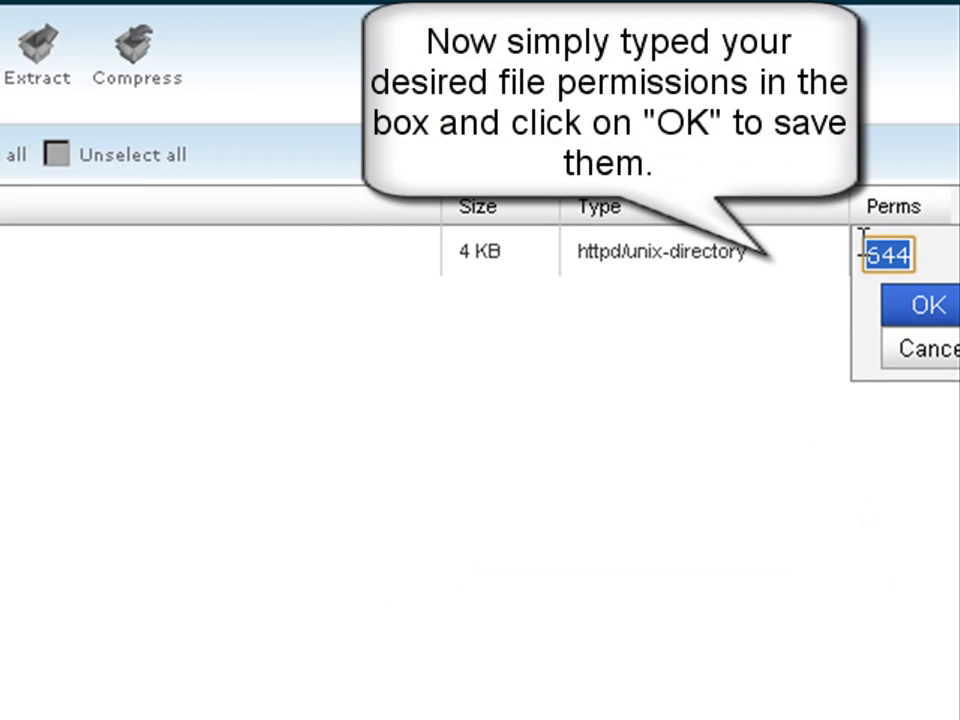
text(644)
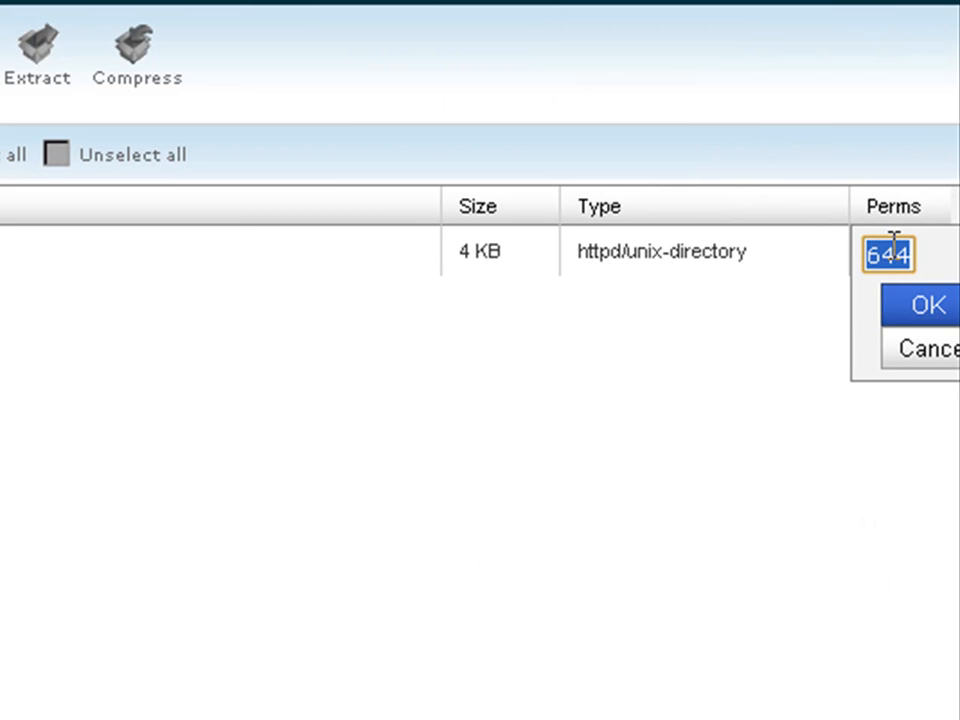